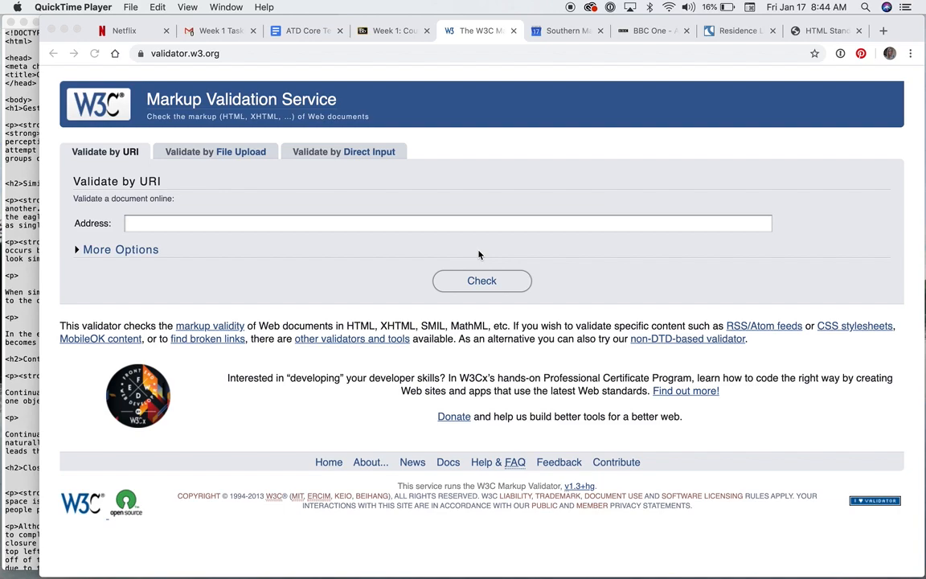
Step: Bring the validator page forward and switch to the 'Validate by Direct Input' mode
click(191, 53)
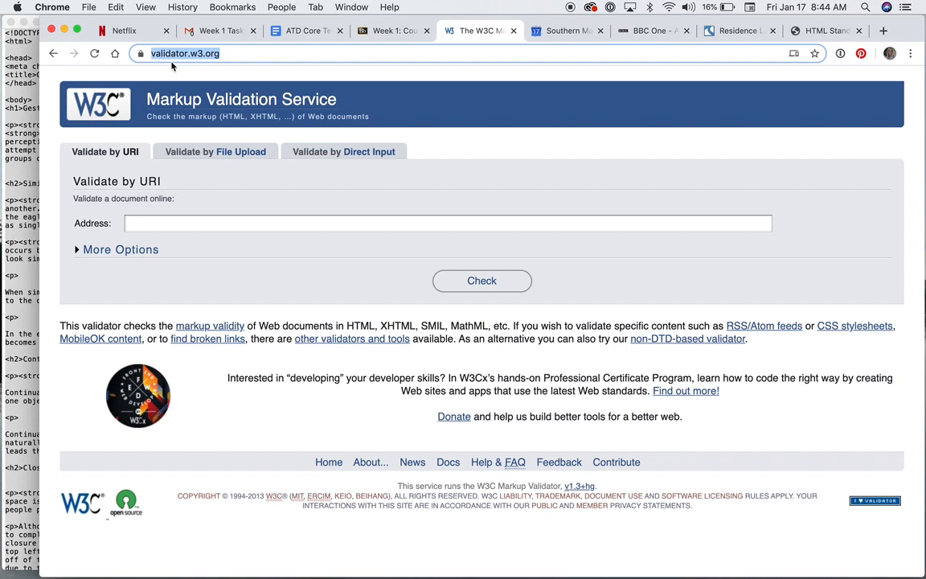
mouse_move(206, 76)
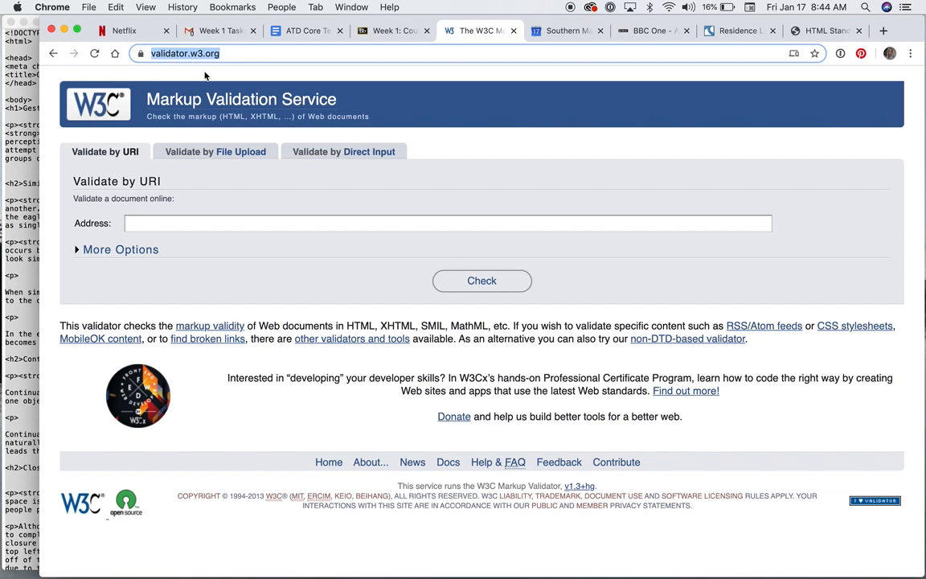
click(344, 151)
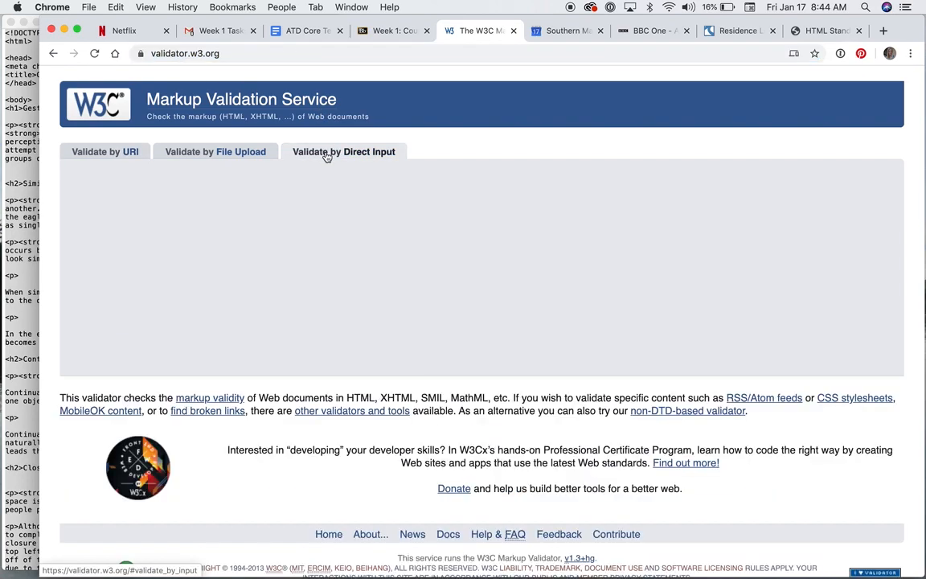
Step: Paste the Gestalt Theory page markup into the input area and check it
click(343, 151)
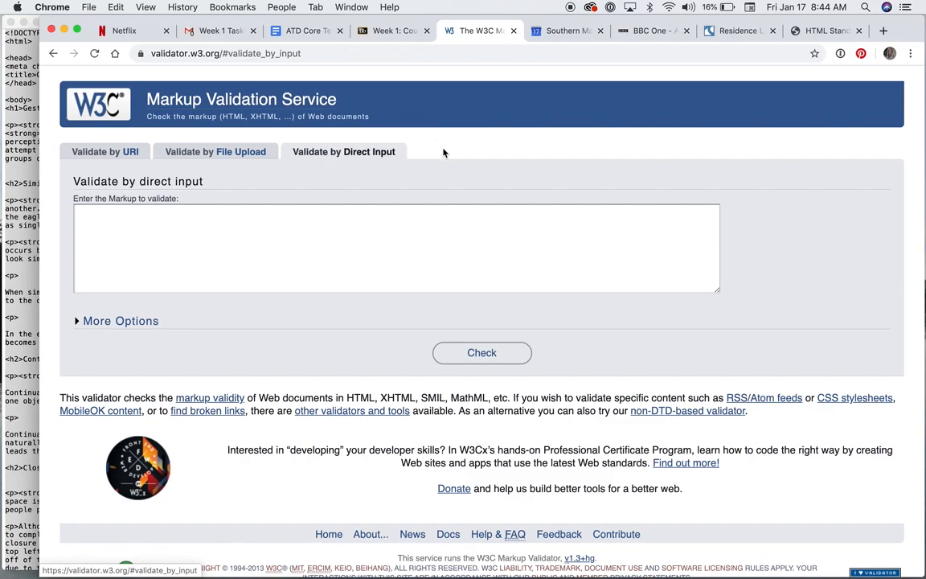
mouse_move(57, 77)
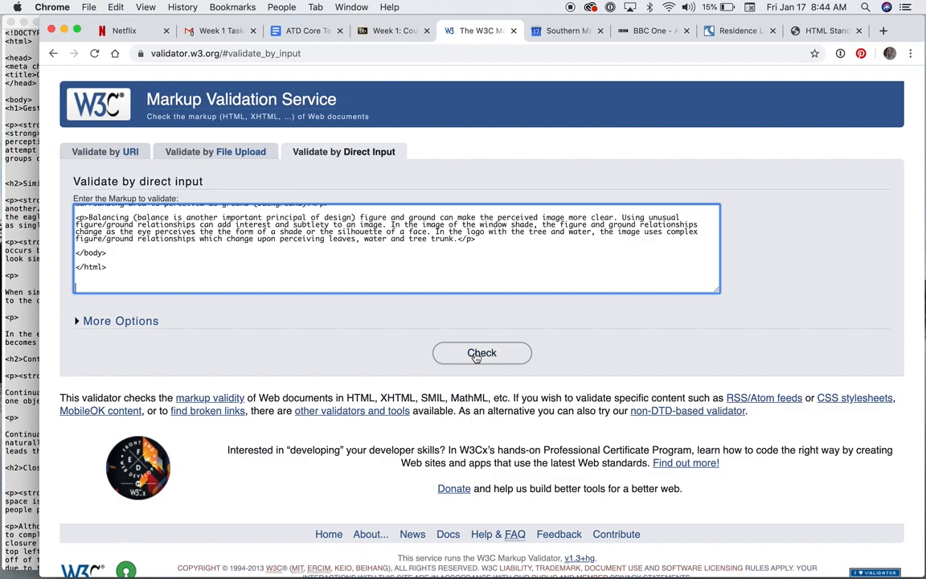
click(481, 352)
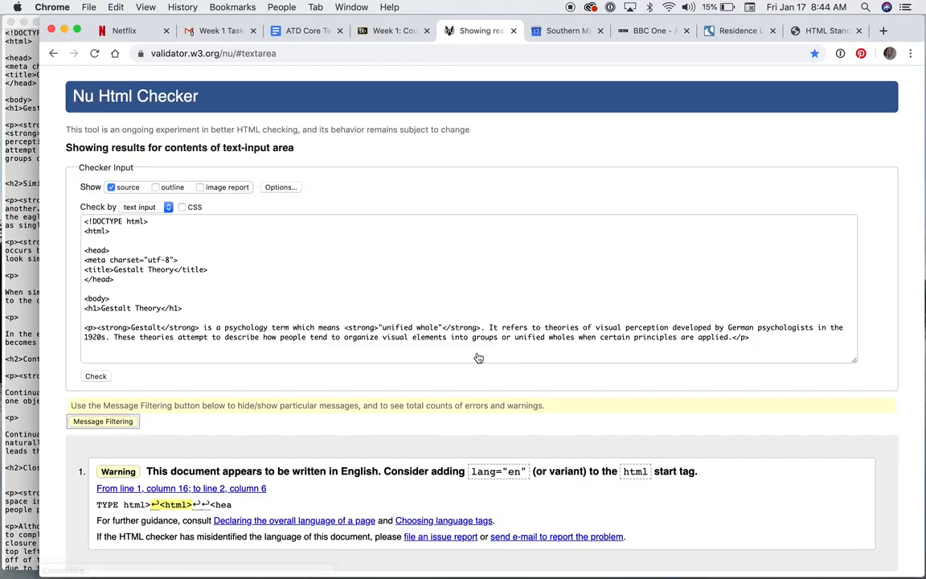
scroll(down, 3)
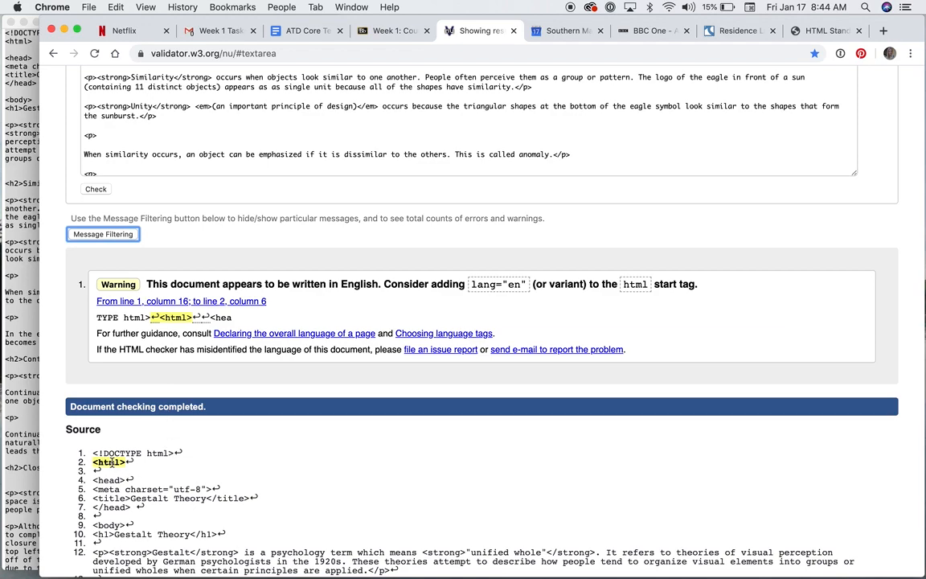
mouse_move(137, 467)
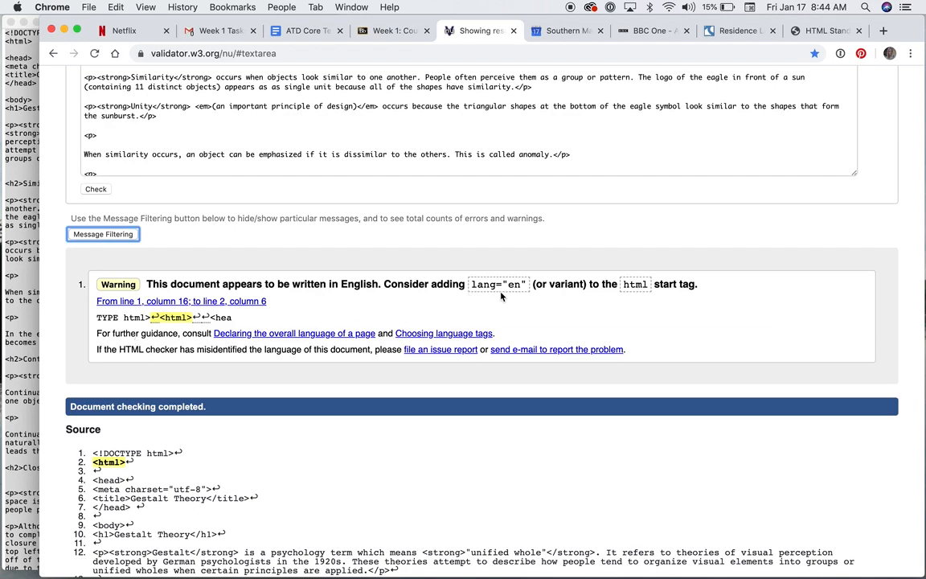
mouse_move(501, 296)
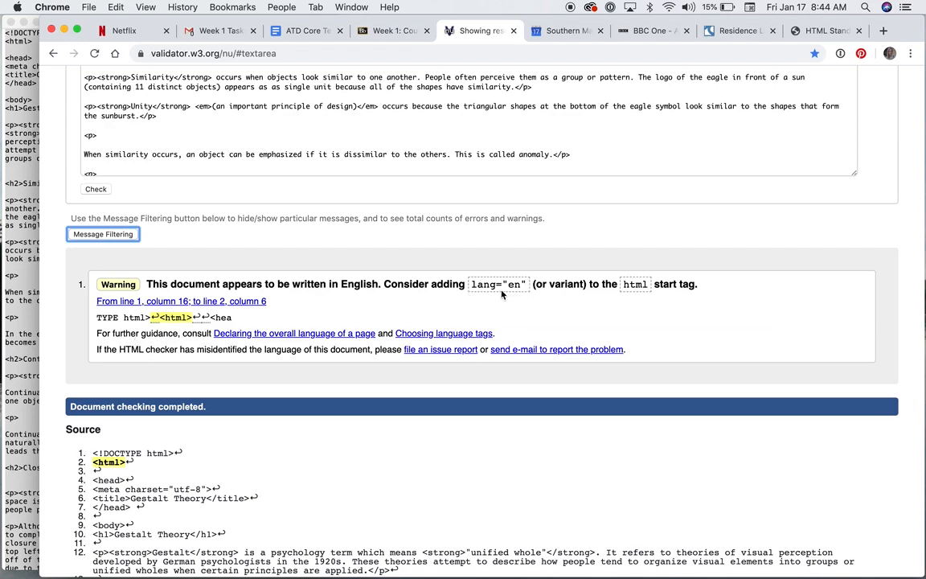
mouse_move(532, 436)
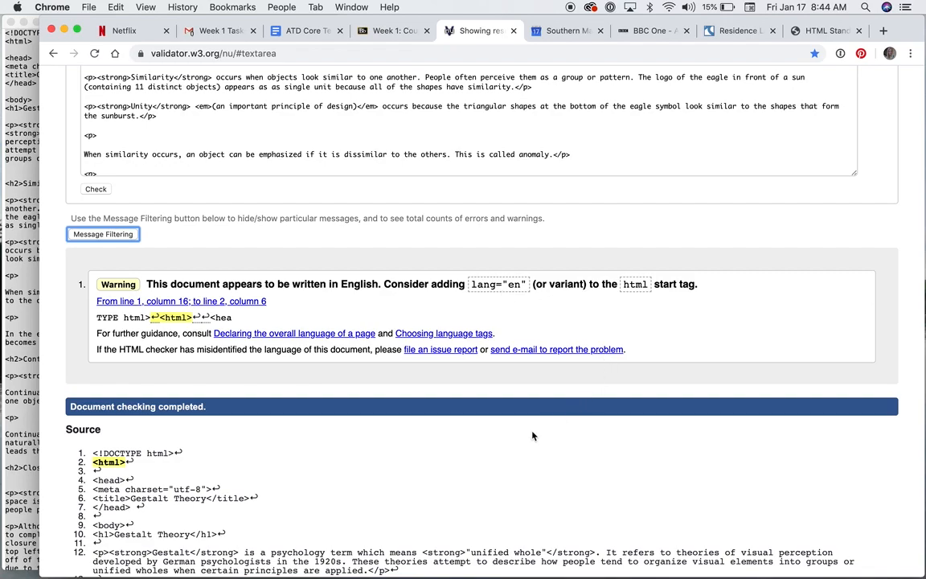
scroll(down, 3)
text( lang="en")
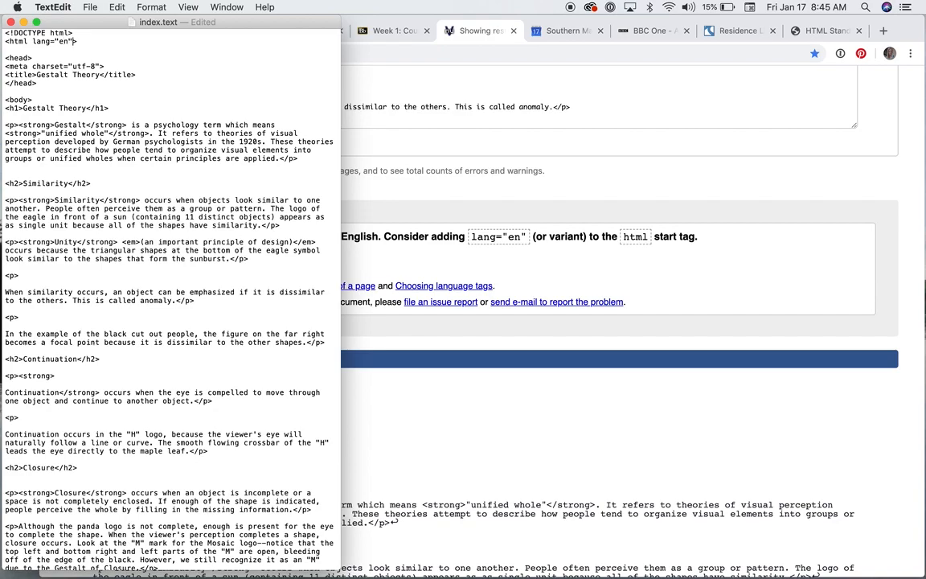
mouse_move(112, 164)
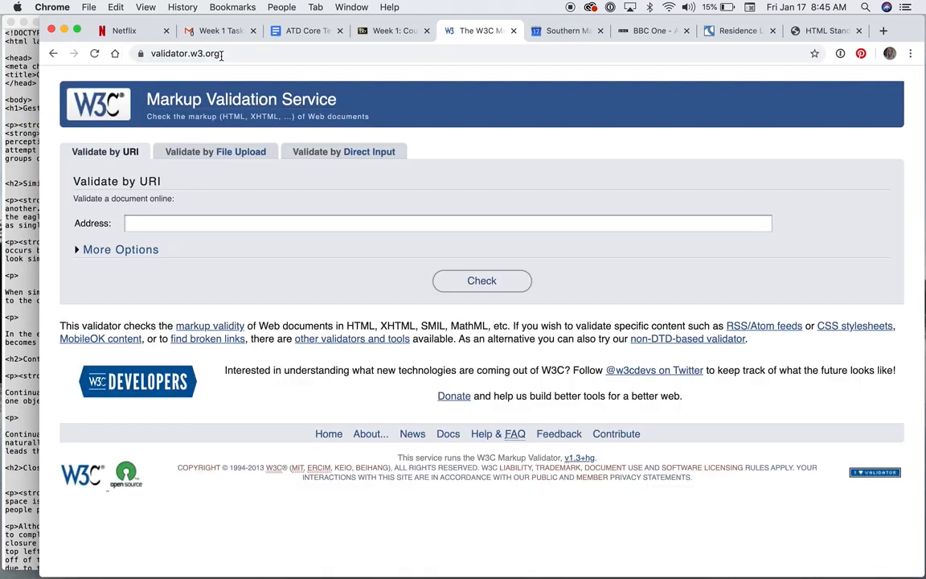
Step: Paste the markup with lang="en" into Direct Input and check it again
click(343, 151)
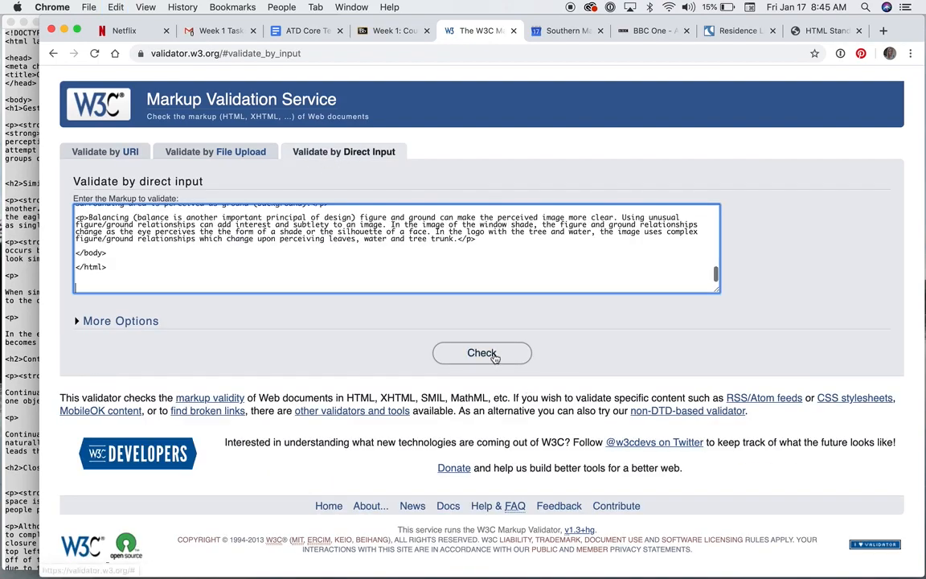
click(481, 353)
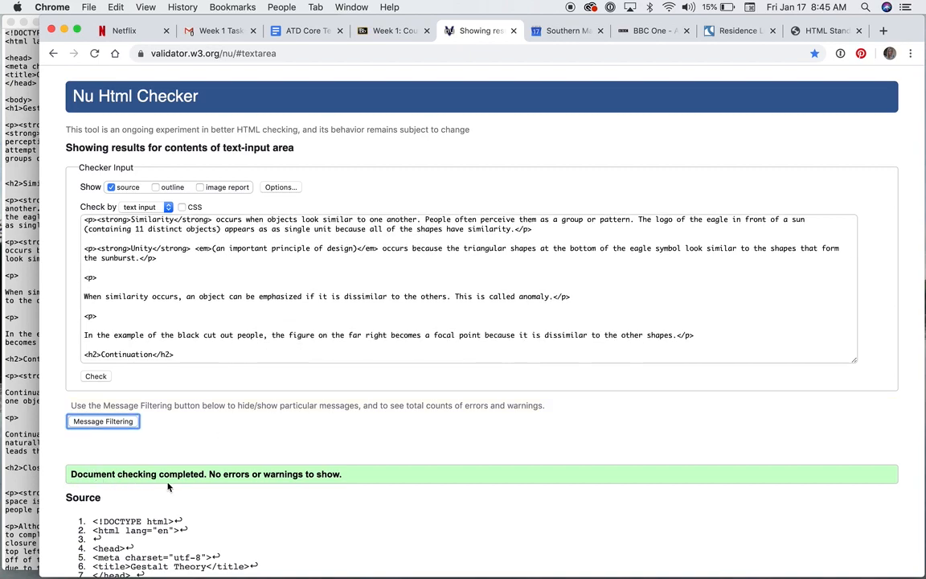
mouse_move(338, 488)
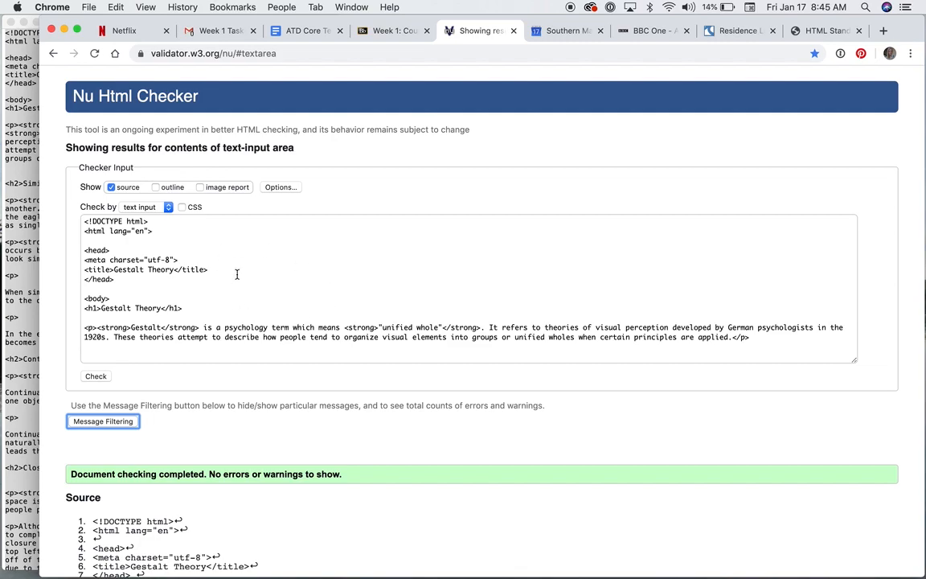
mouse_move(284, 313)
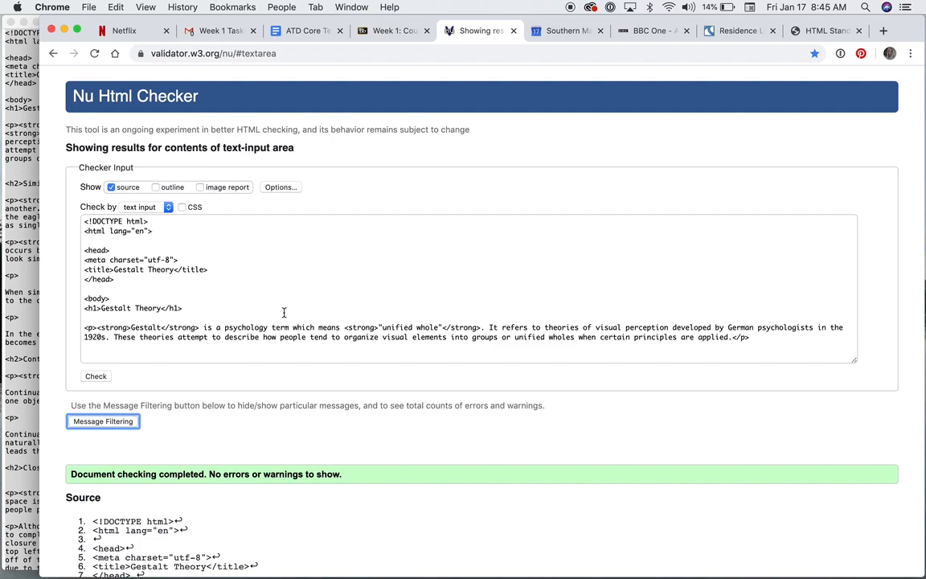
mouse_move(297, 298)
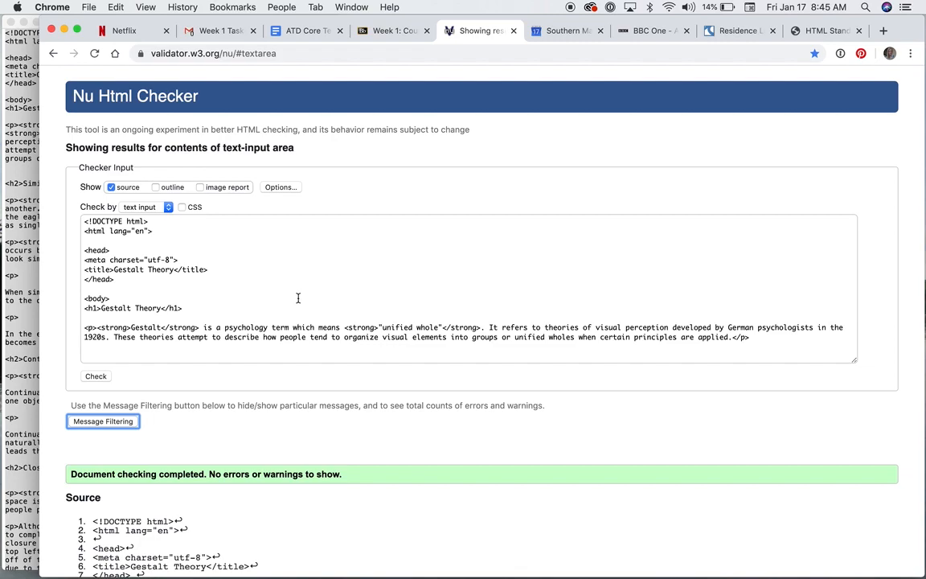
mouse_move(603, 54)
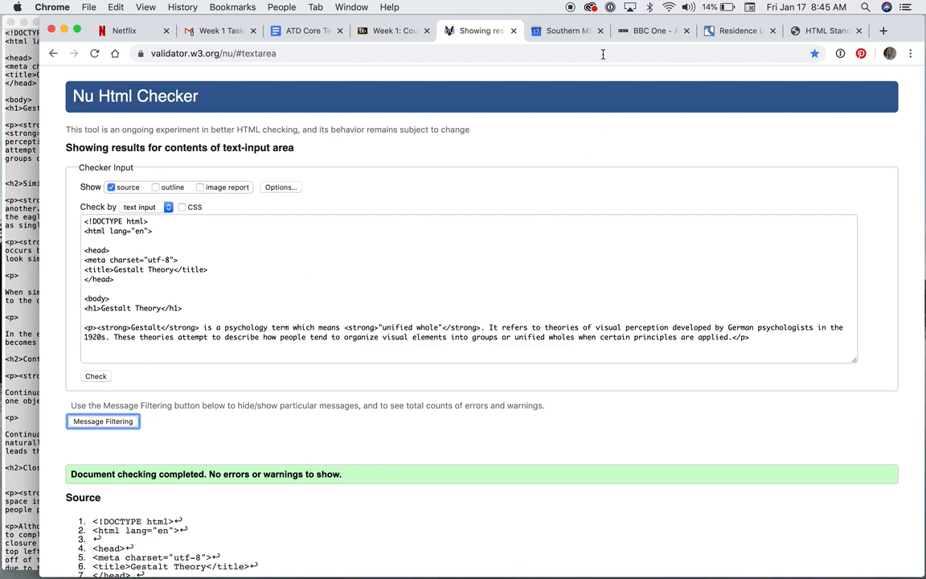